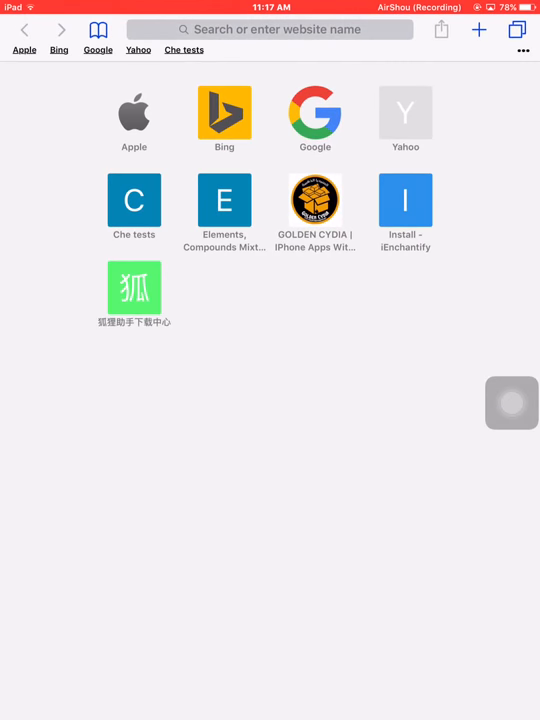
left_click(270, 30)
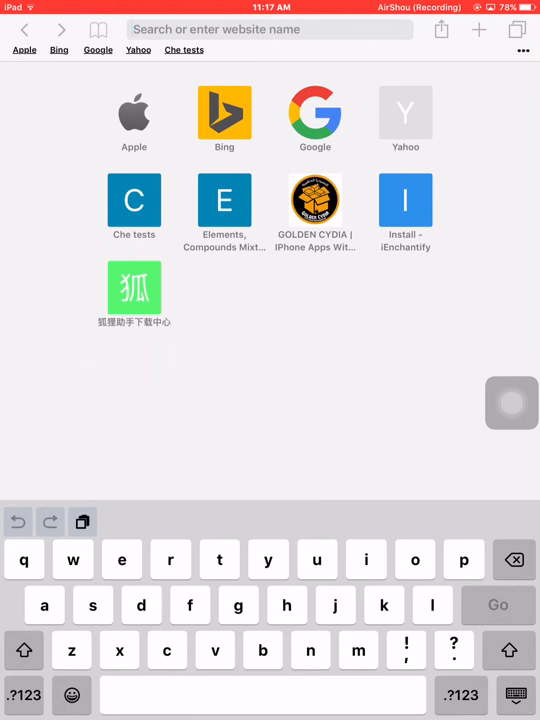
type("https://mojoinstaller.co")
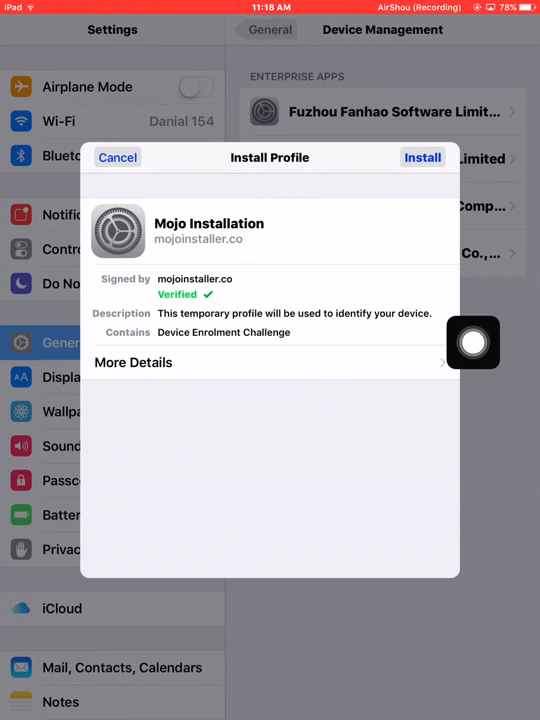
Step: Install the Mojo Installation profile and confirm the installation alert
left_click(422, 156)
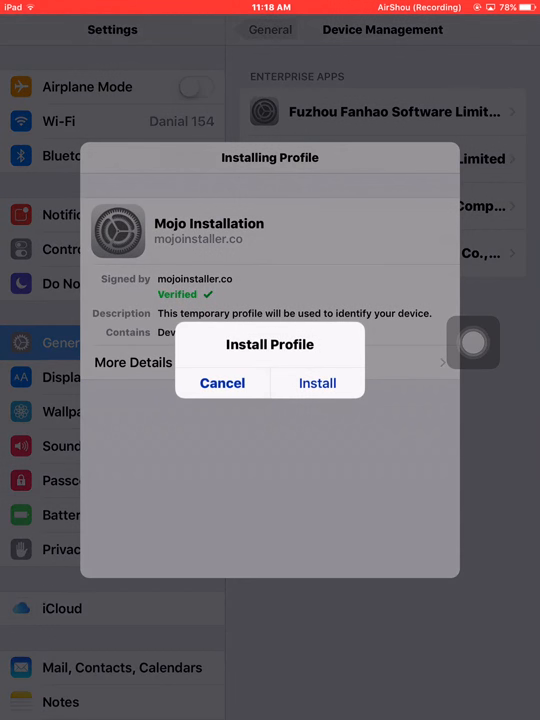
left_click(316, 384)
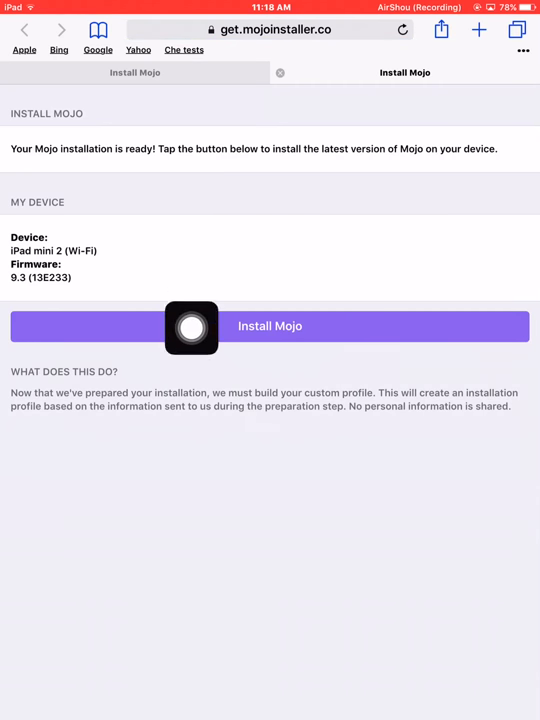
Step: Request the Mojo build repeatedly from the Install Mojo button until the profile prompt appears
left_click(268, 326)
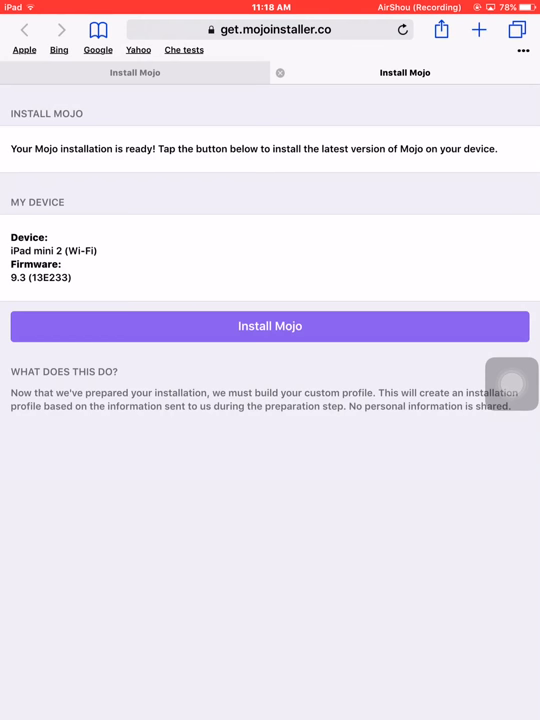
left_click(270, 326)
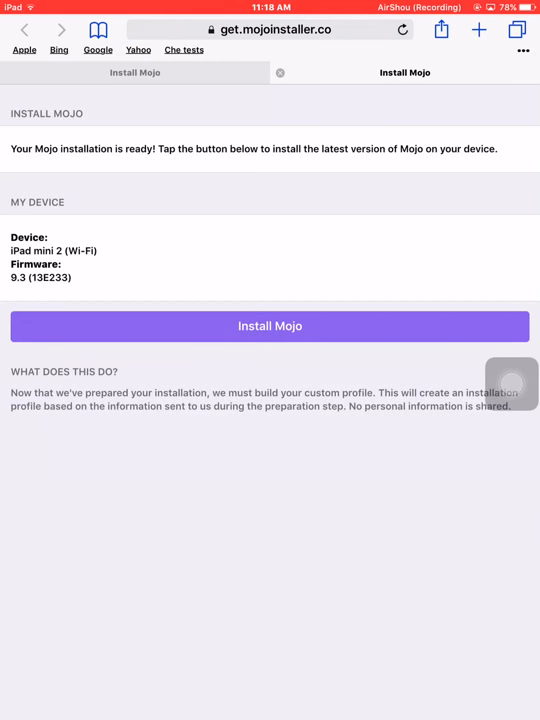
left_click(270, 326)
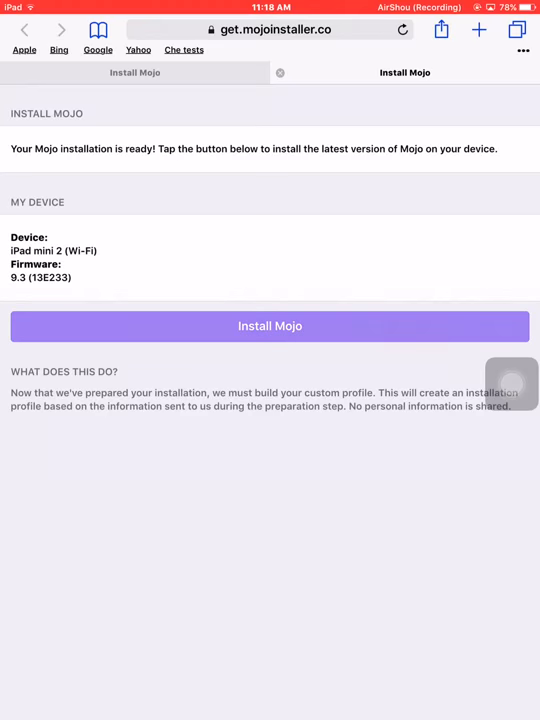
left_click(268, 326)
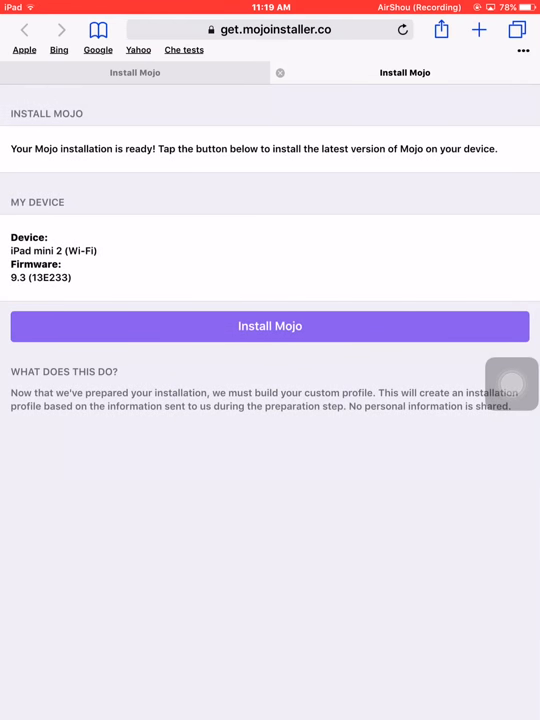
left_click(268, 326)
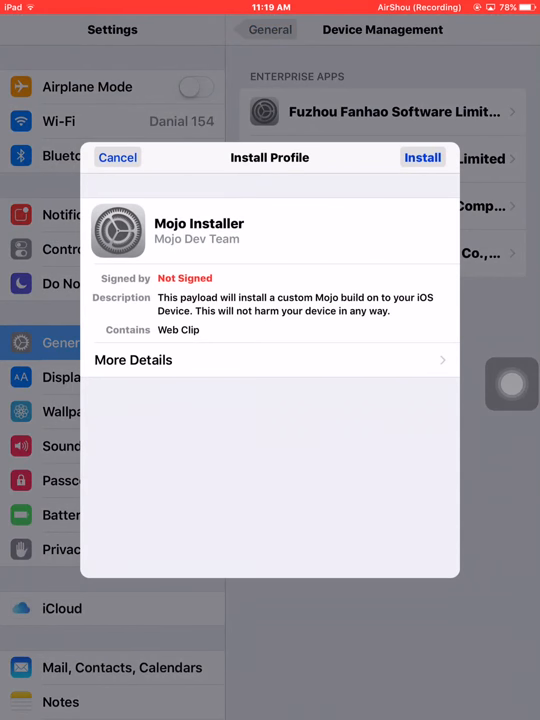
Step: Install the unsigned Mojo Installer profile, accept the warning, and finish with Done
left_click(422, 156)
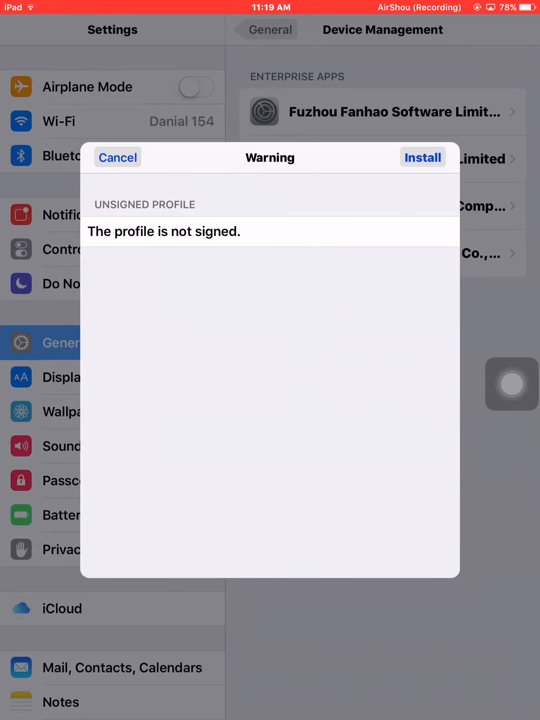
left_click(422, 156)
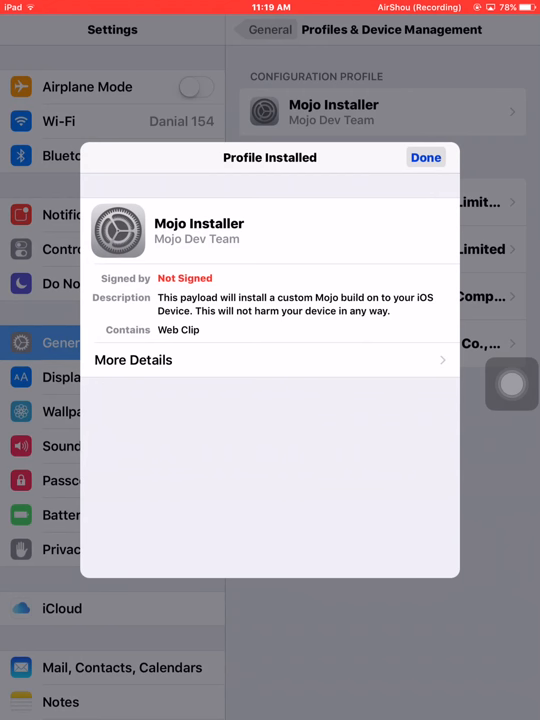
left_click(426, 156)
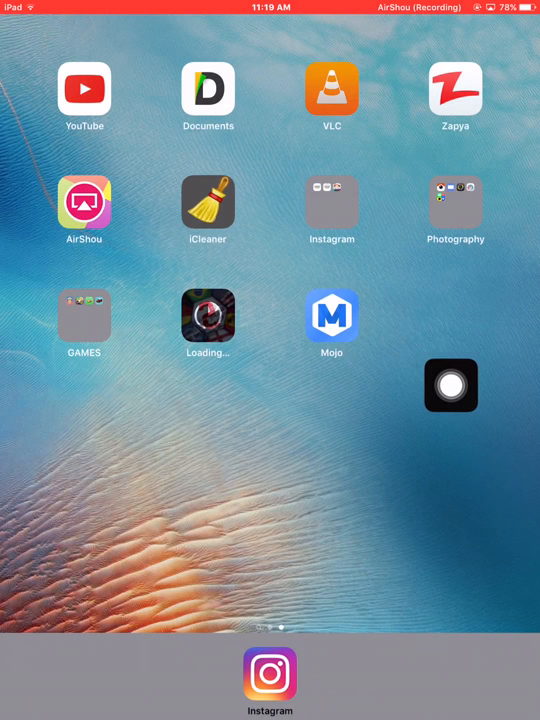
Step: Return to the home screen and launch the newly installed Mojo app
left_click_drag(452, 386, 512, 374)
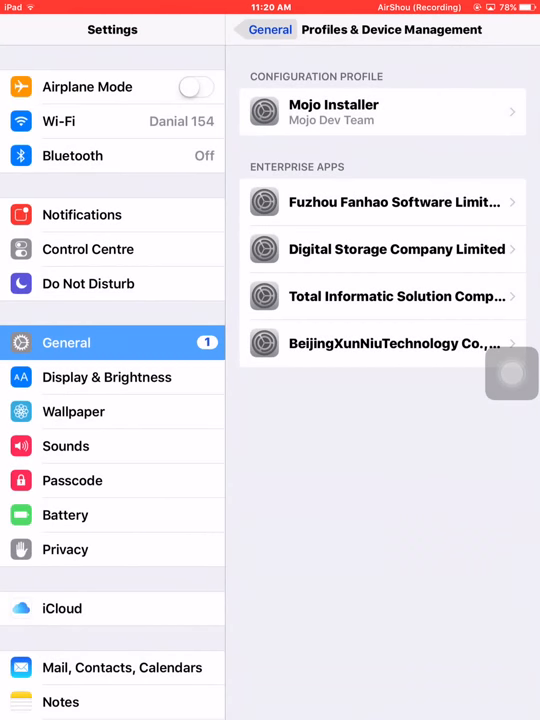
left_click(264, 30)
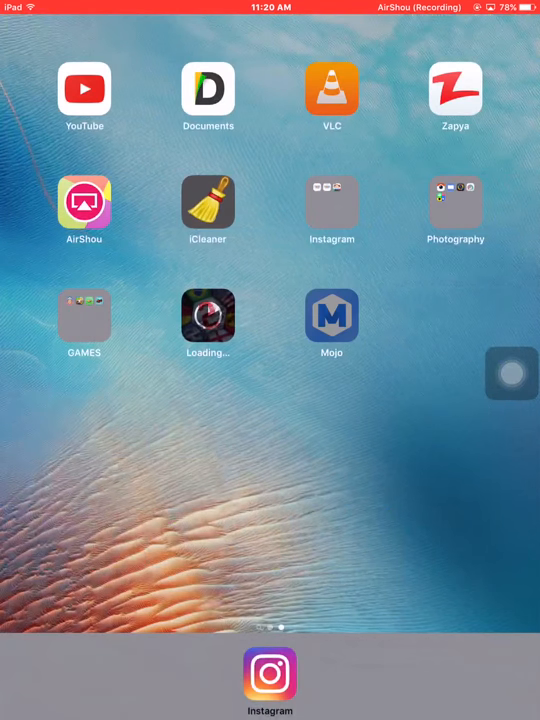
left_click(332, 316)
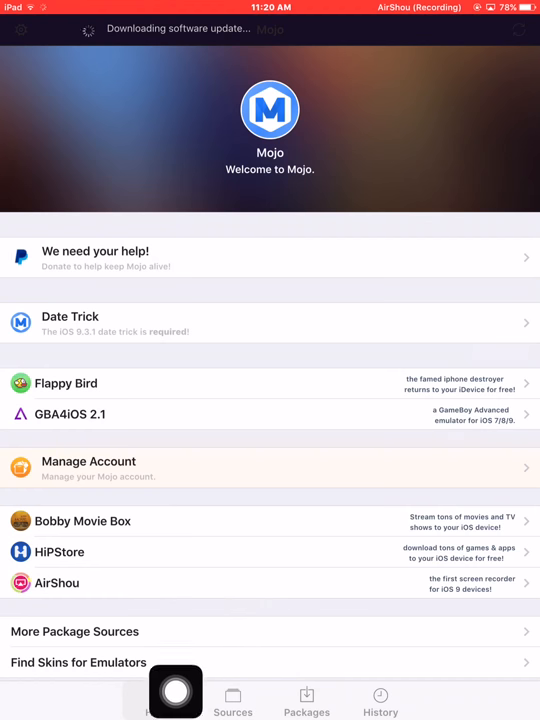
Step: Find DownCloud (2.0) in Mojo's package list and confirm installing it
left_click(232, 702)
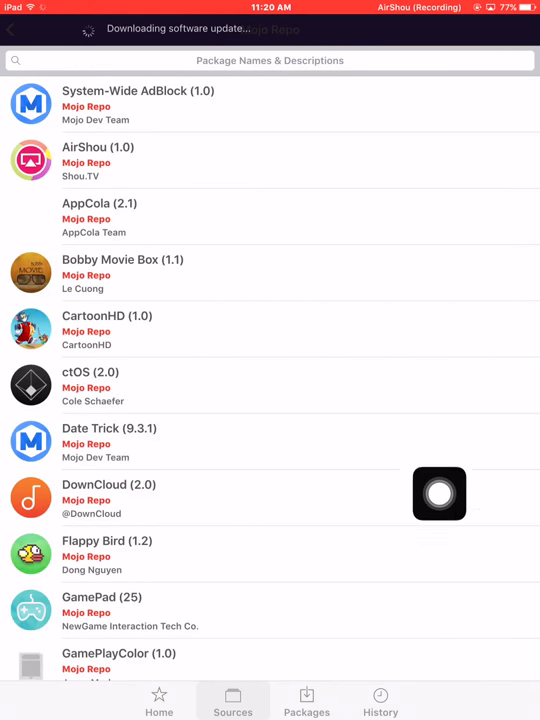
left_click_drag(440, 494, 274, 452)
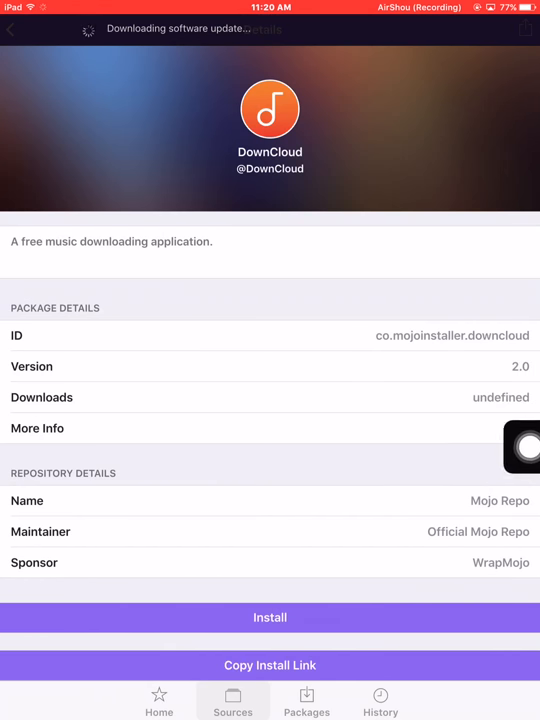
left_click(268, 616)
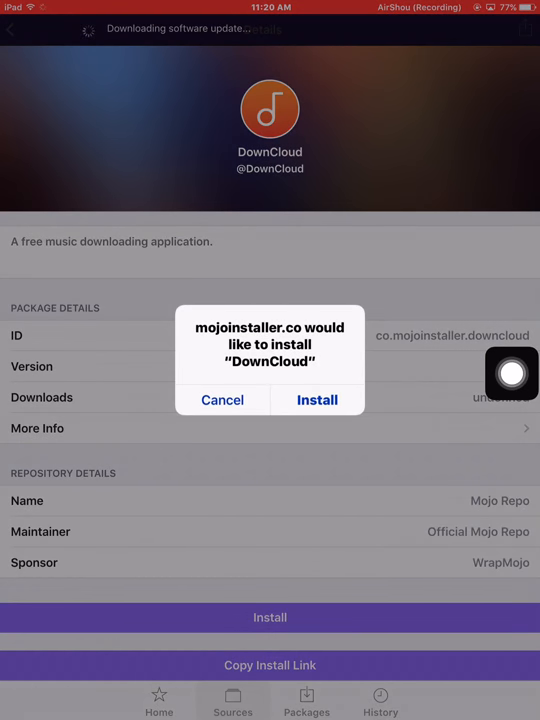
left_click(316, 400)
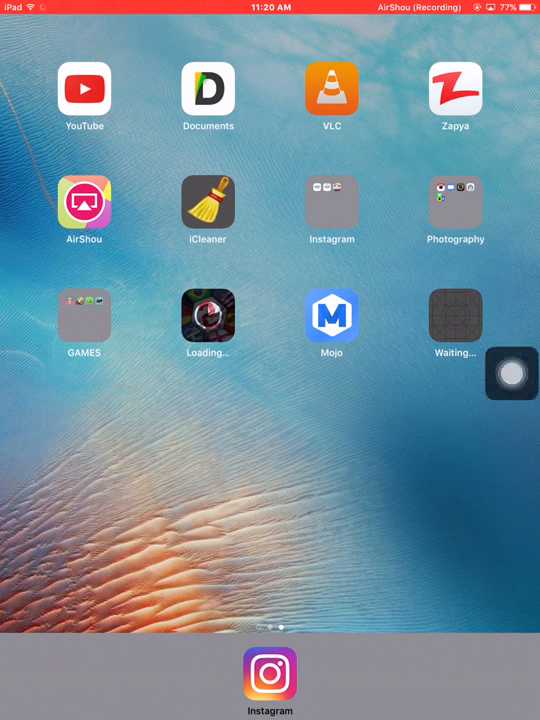
Step: Wait on the home screen while DownCloud's icon goes from Waiting to Loading
left_click_drag(512, 374, 480, 434)
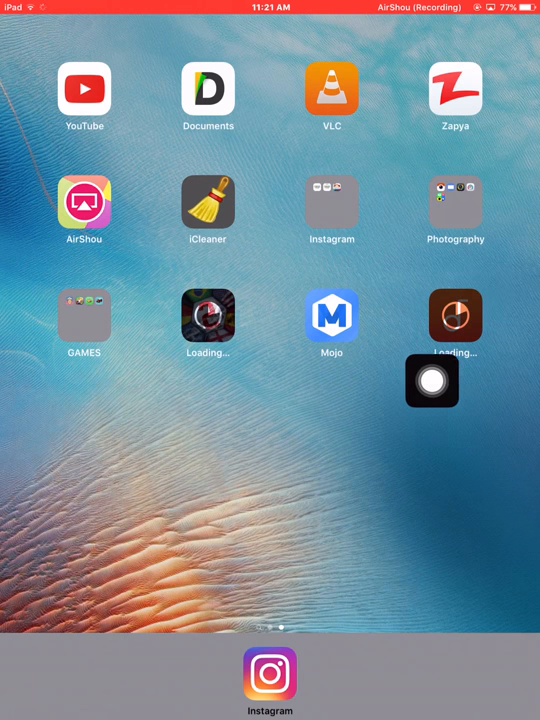
left_click_drag(432, 382, 512, 412)
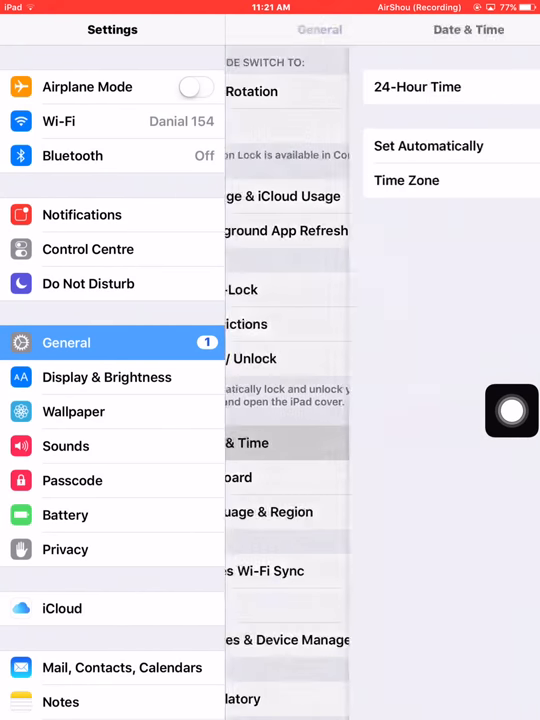
Step: Turn off automatic date and time and roll the date picker back to 26 February 2015
left_click(496, 146)
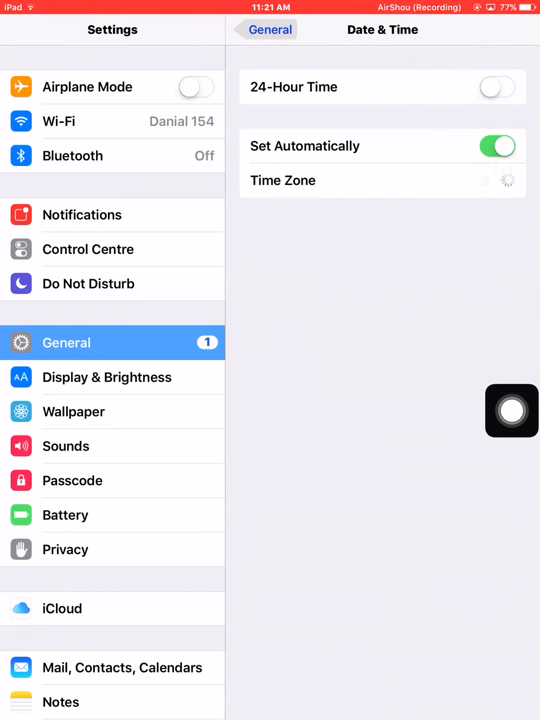
left_click(496, 146)
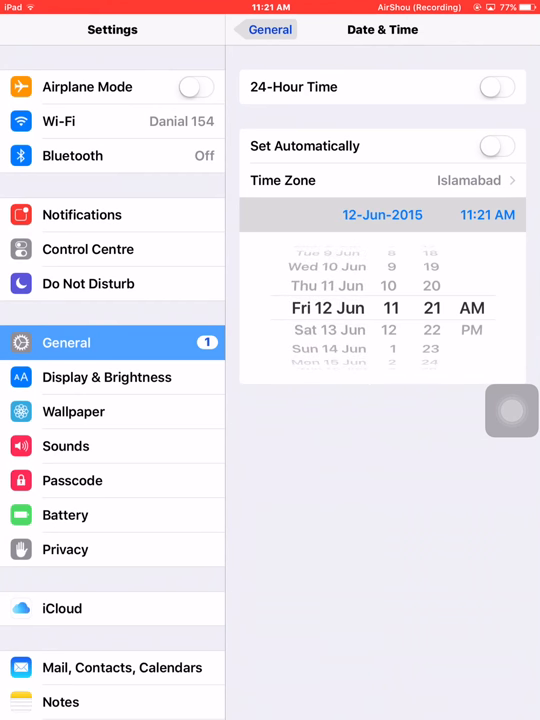
scroll("down", 3)
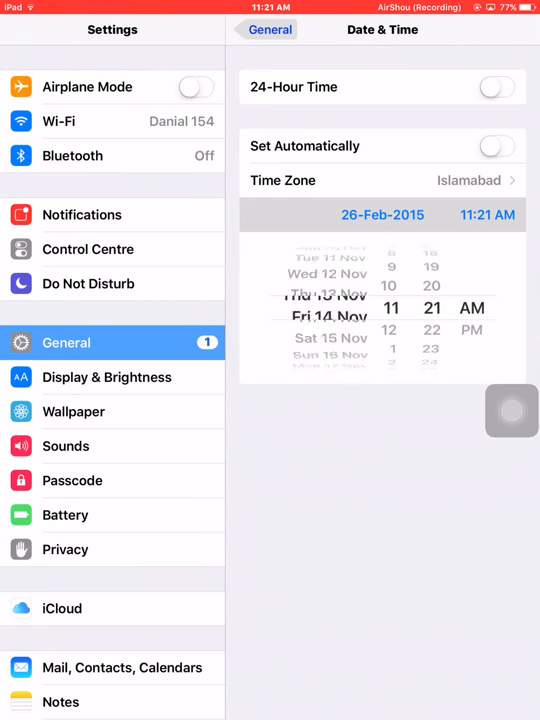
scroll("down", 3)
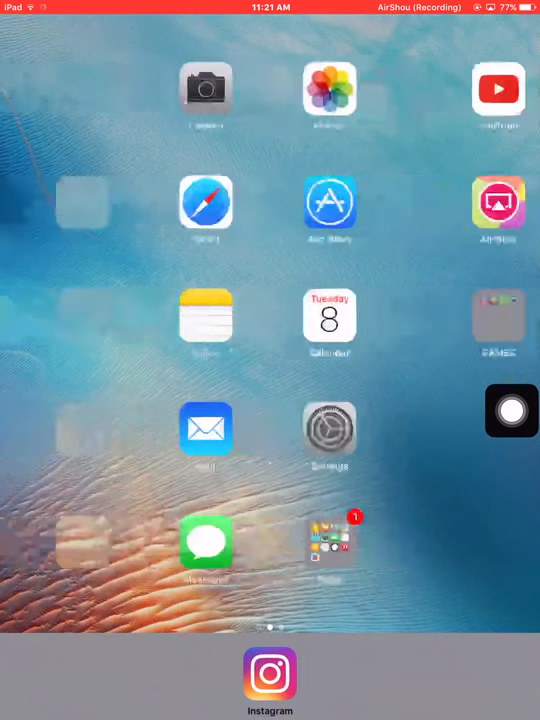
scroll("left", 3)
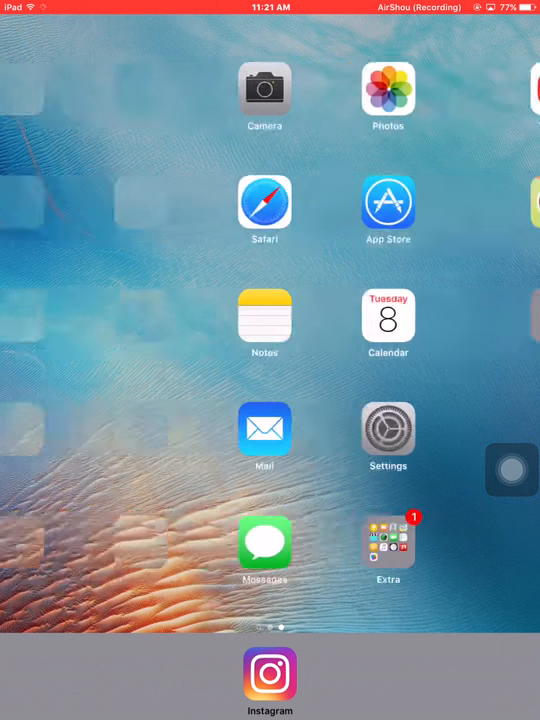
Step: Check Date & Time in Settings, reading 8 October 2013, then return to General
left_click(388, 428)
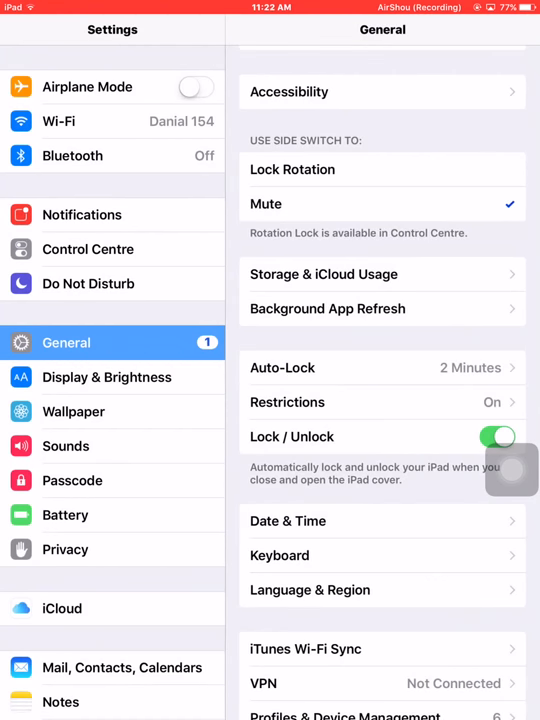
left_click(288, 520)
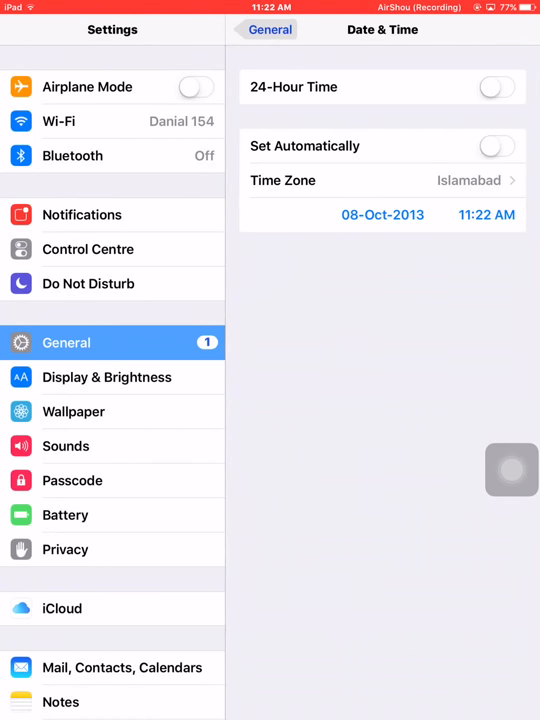
left_click(496, 146)
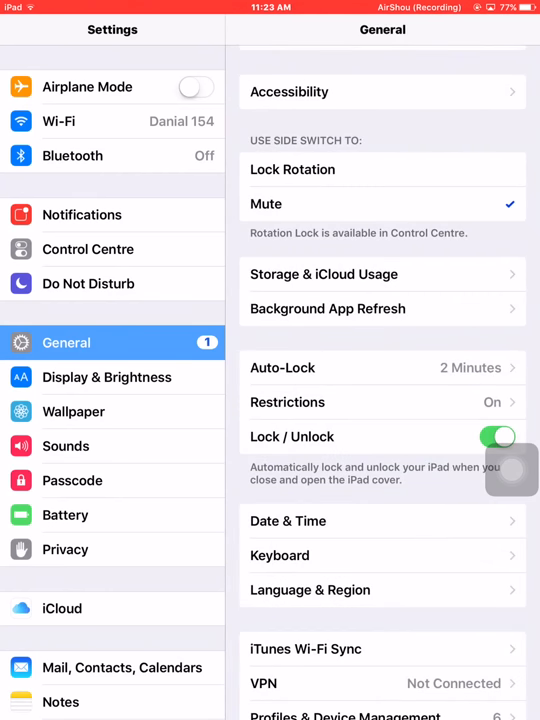
Step: In Profiles & Device Management, view Fuzhou Fanhao, then open the AN NINH TECHNOLOGY developer page
scroll("down", 3)
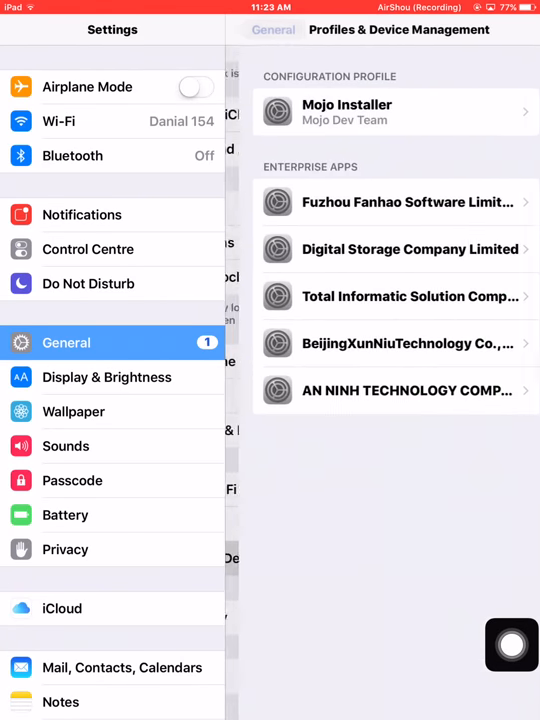
left_click(396, 202)
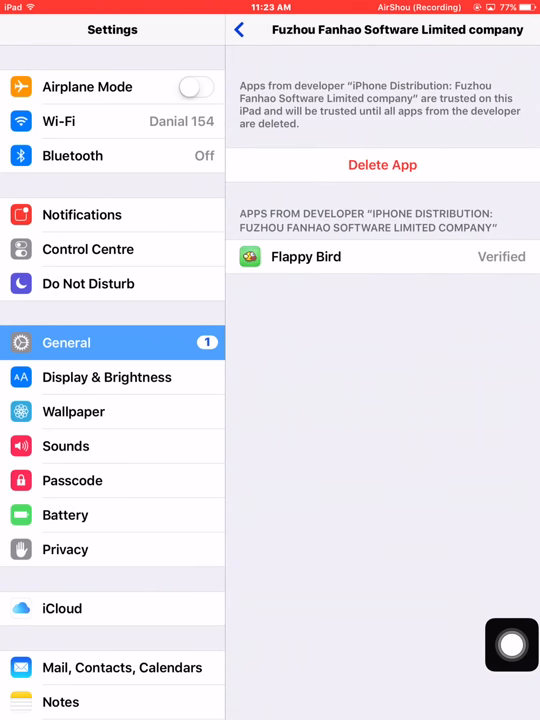
left_click(238, 30)
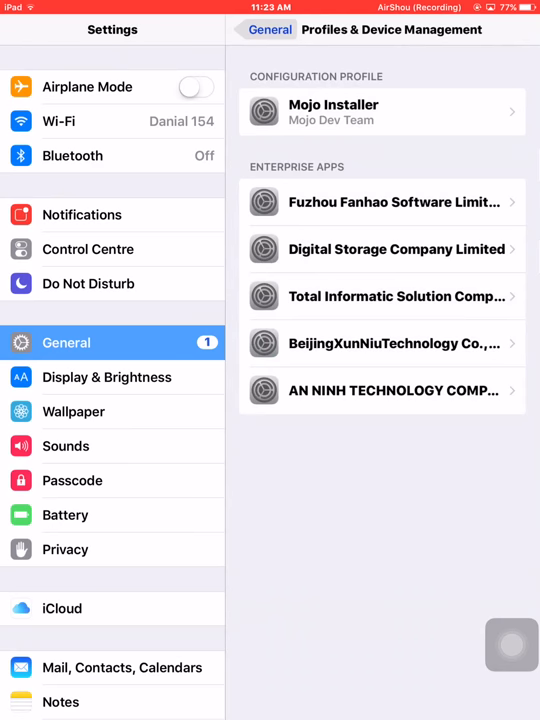
left_click(382, 390)
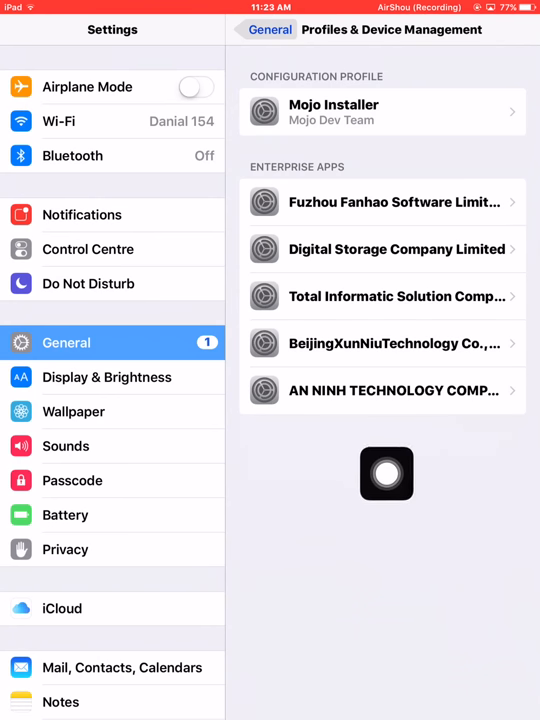
left_click(384, 390)
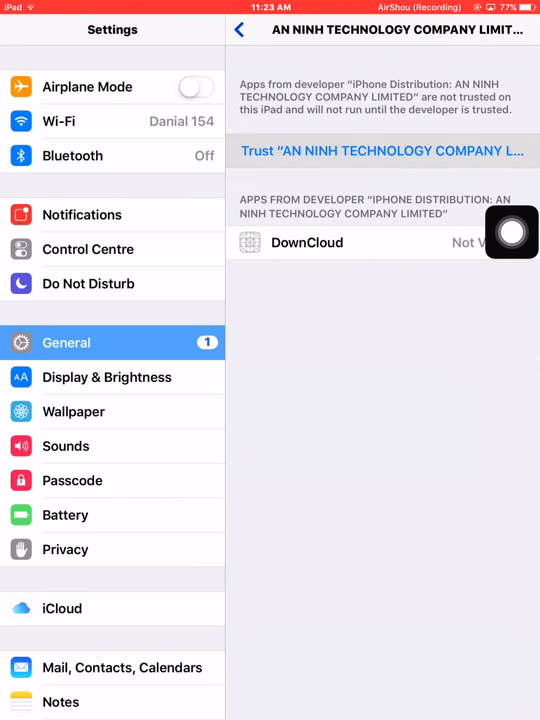
Step: Trust AN NINH TECHNOLOGY COMPANY LIMITED, confirm, then verify DownCloud, dismissing the offline failure and retrying
left_click(382, 152)
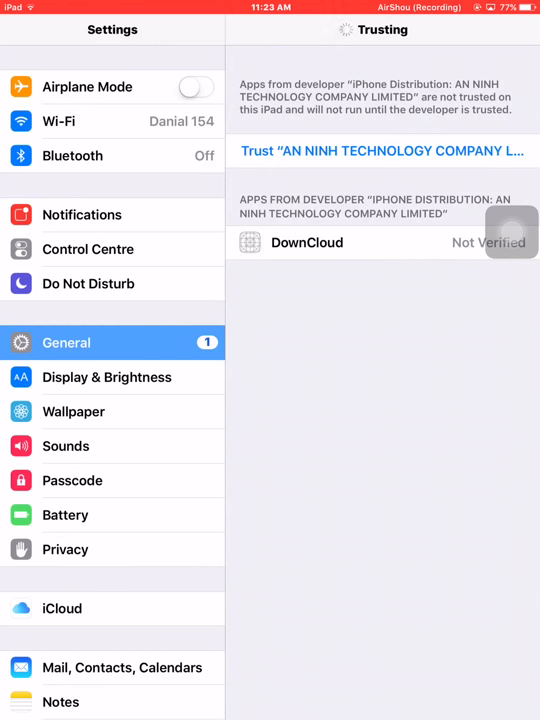
left_click(382, 152)
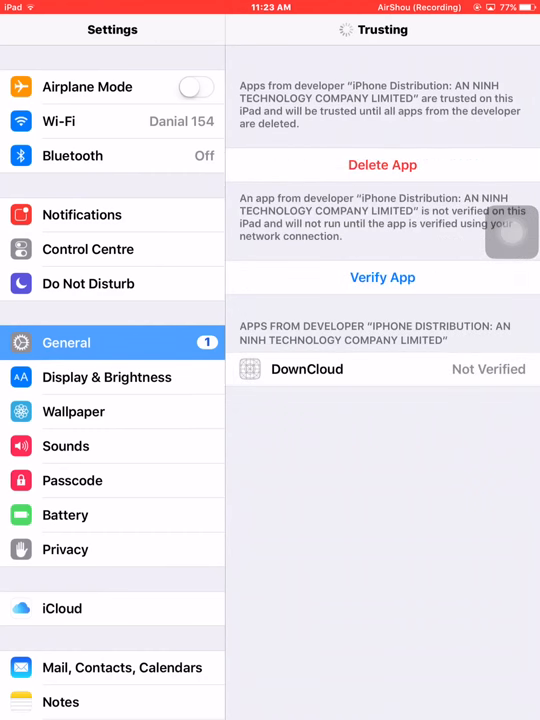
left_click(382, 276)
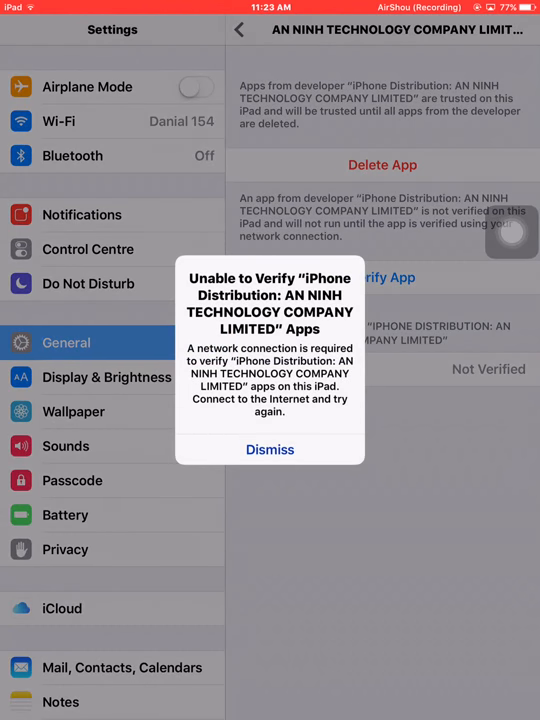
left_click(268, 448)
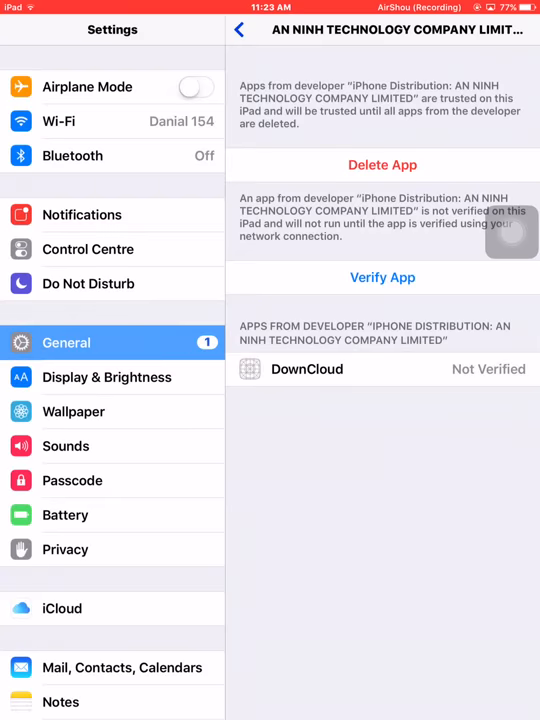
left_click(382, 276)
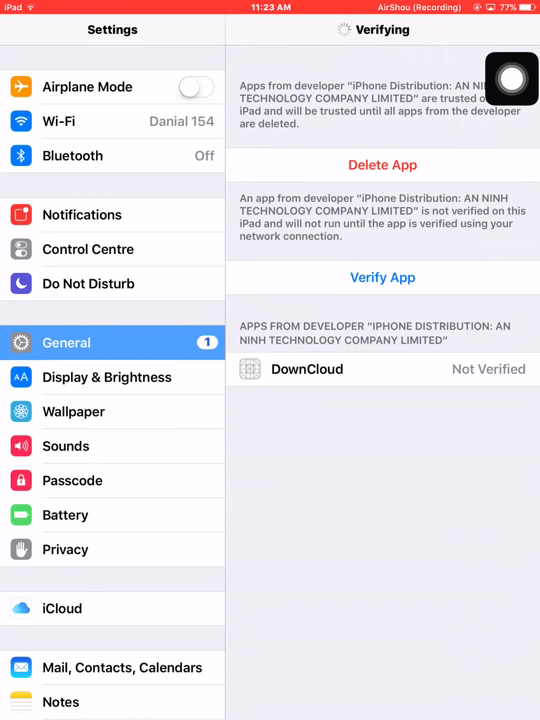
Step: Return from Settings to the home screen page showing the installed DownCloud icon
left_click(382, 276)
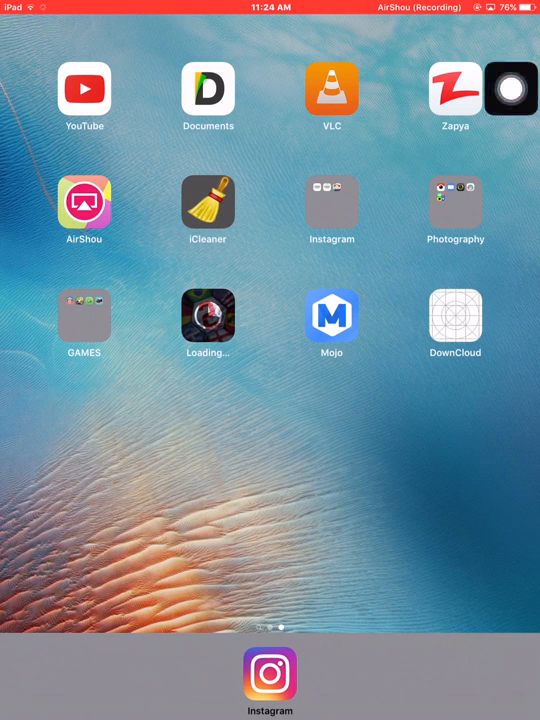
left_click_drag(512, 88, 512, 504)
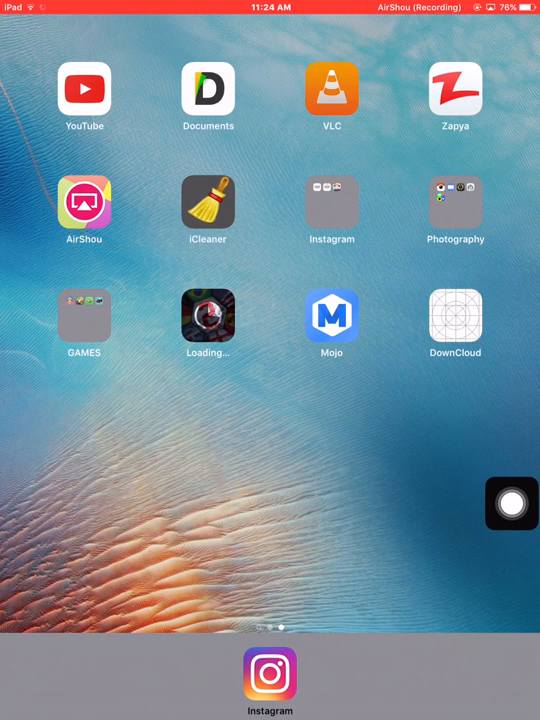
Step: Launch DownCloud and begin a SoundCloud search, starting to enter 'Stars'
left_click(456, 316)
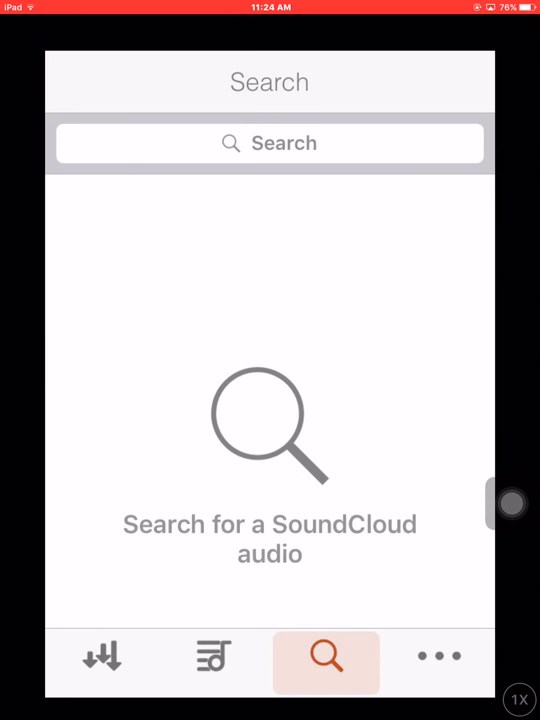
left_click(100, 662)
type("Stars")
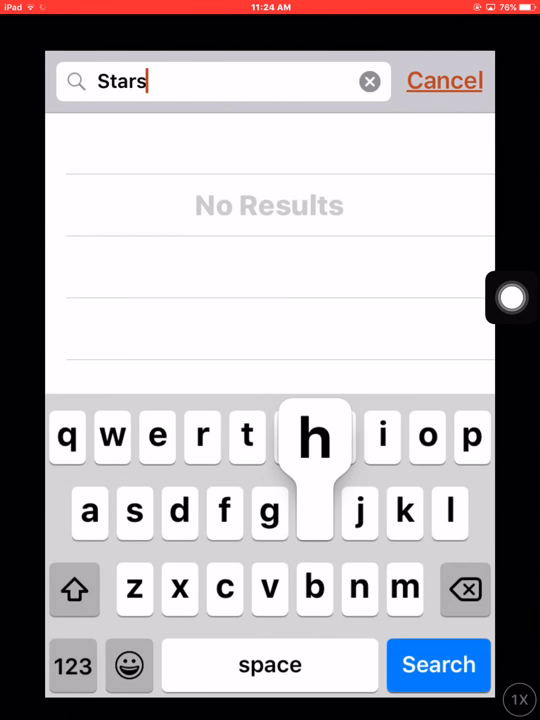
Step: Search SoundCloud for 'Starships' and start downloading the Nicky Minaj - Starships result
left_click(438, 664)
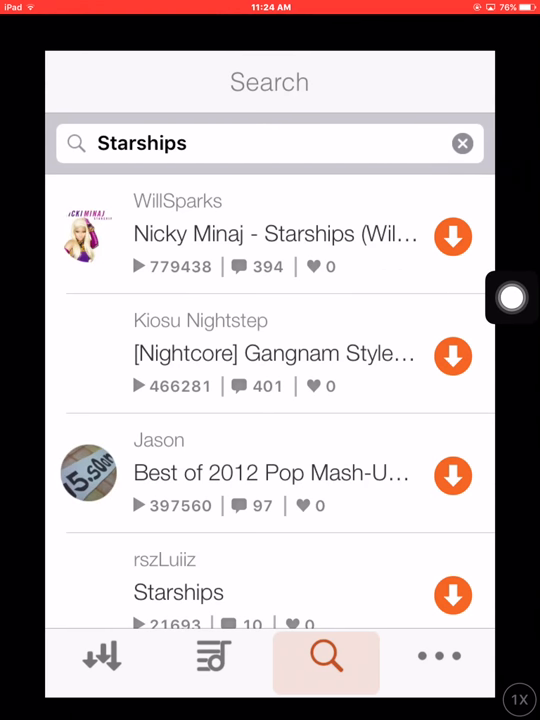
left_click(452, 236)
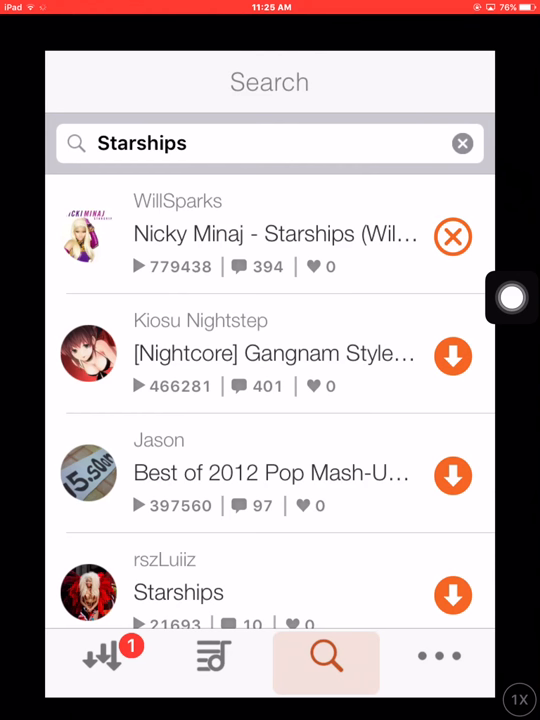